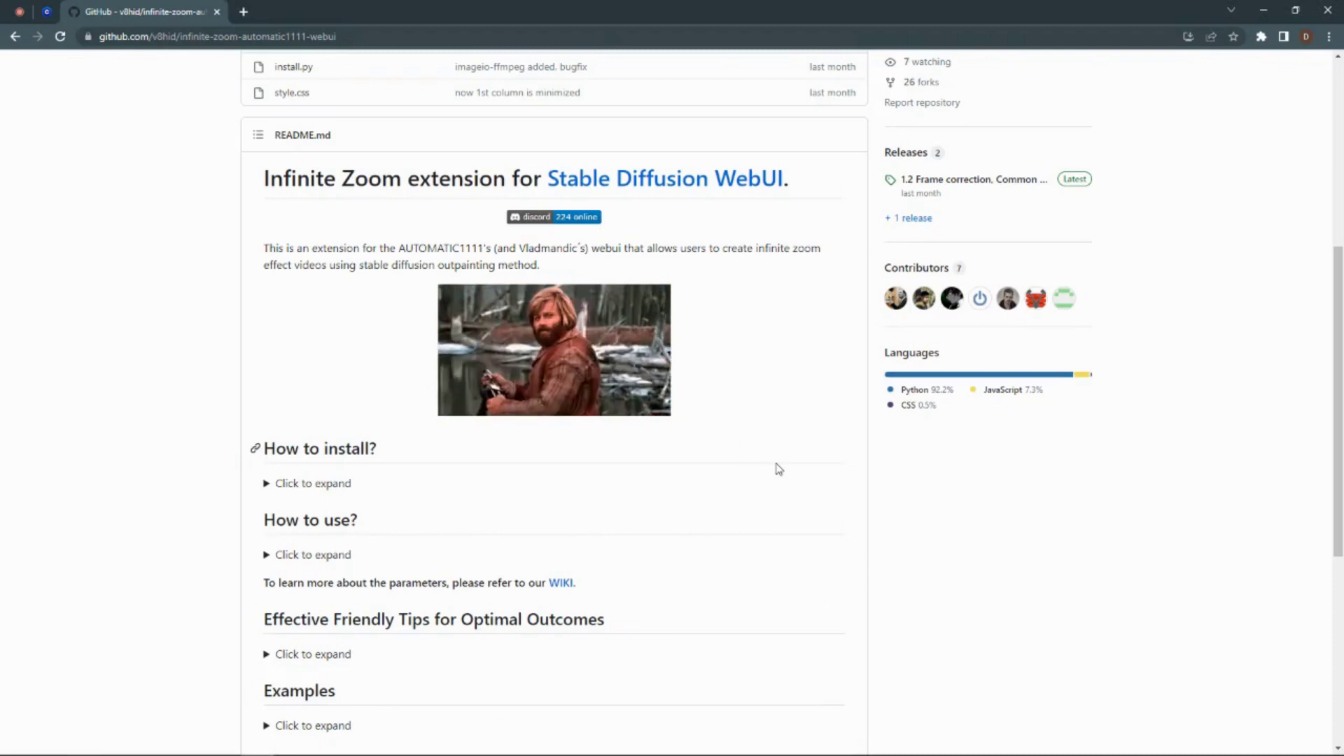
# Step: Expand the 'How to install?' section of the Infinite Zoom README to reveal the repo URL
pyautogui.click(307, 482)
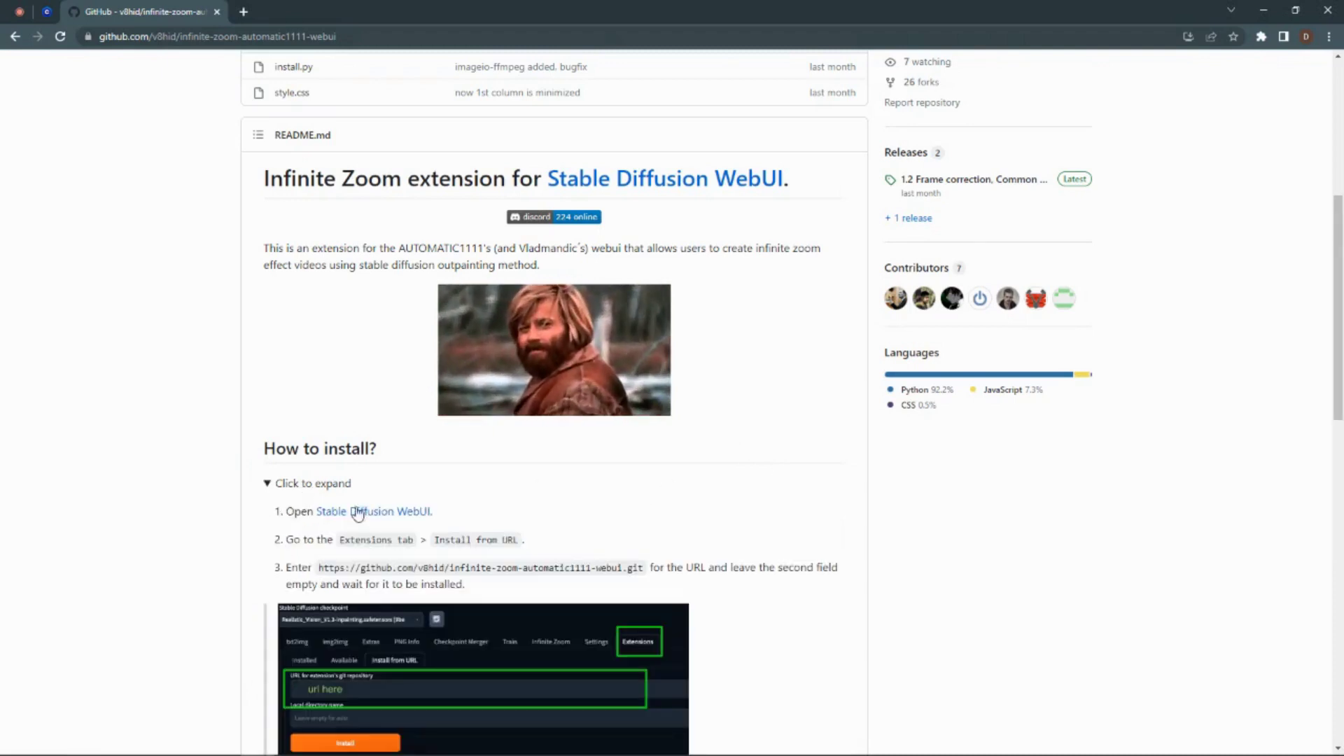
pyautogui.moveTo(372, 511)
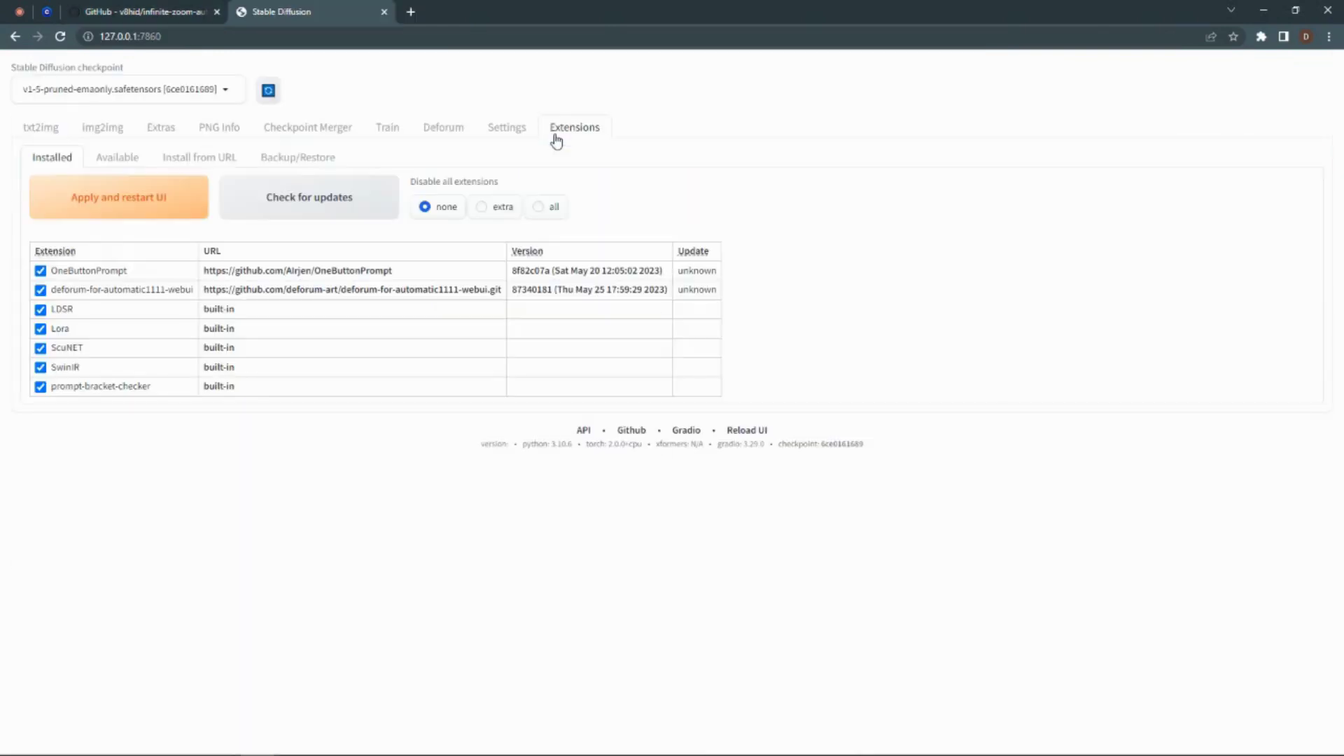
pyautogui.click(199, 157)
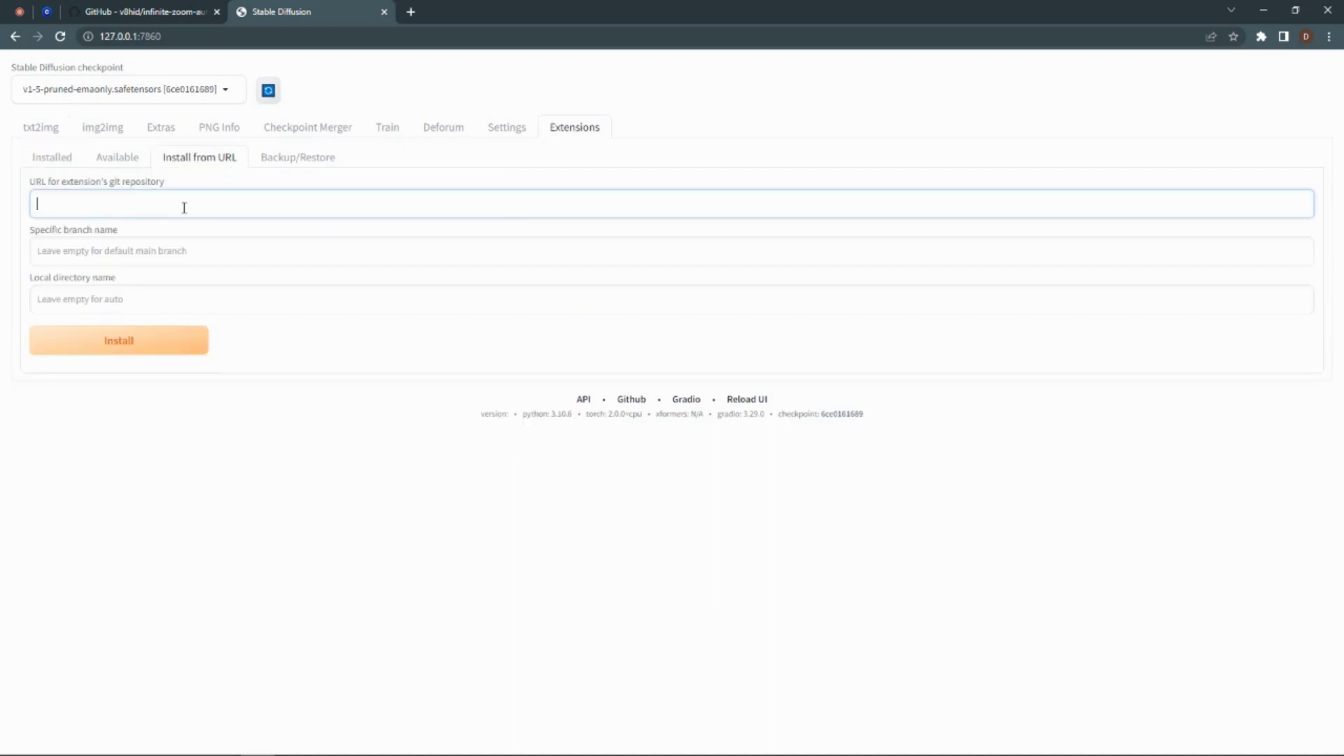
pyautogui.write('https://github.com/v8hid/infinite-zoom-automatic1111-webui.git')
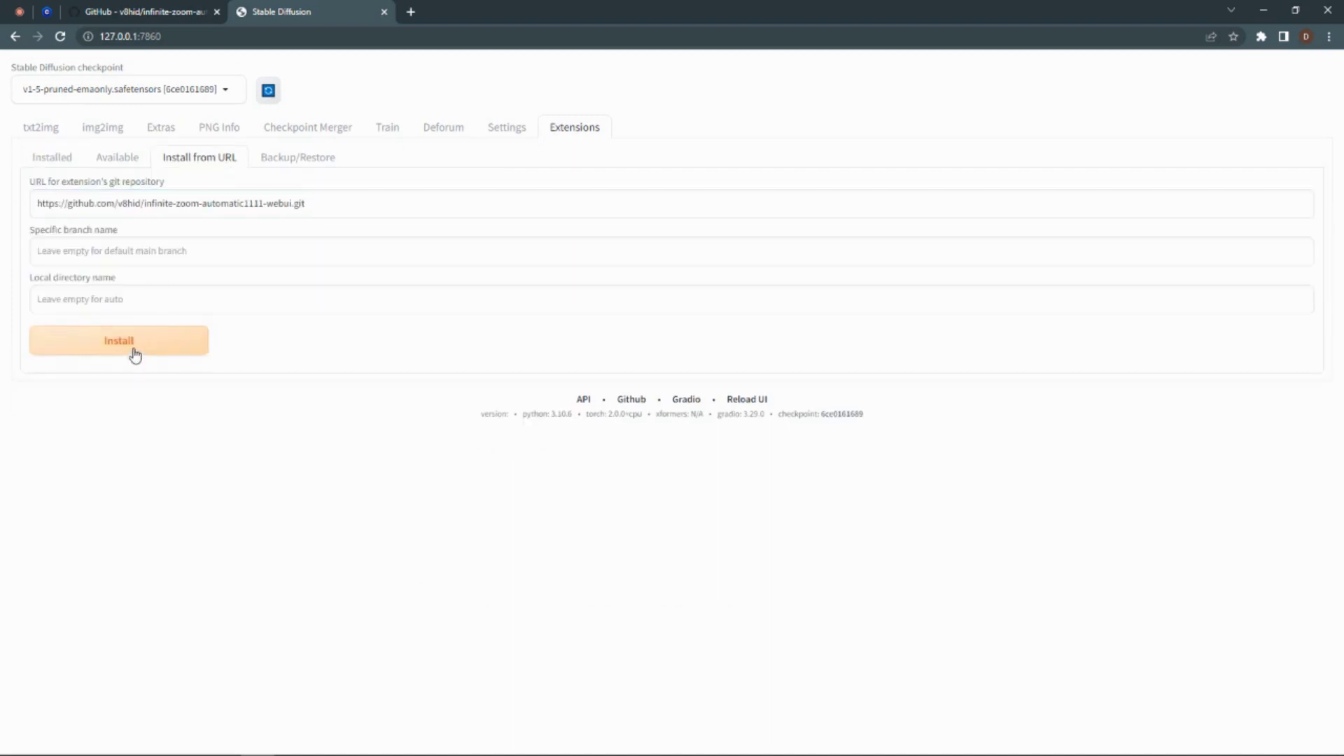
pyautogui.moveTo(177, 347)
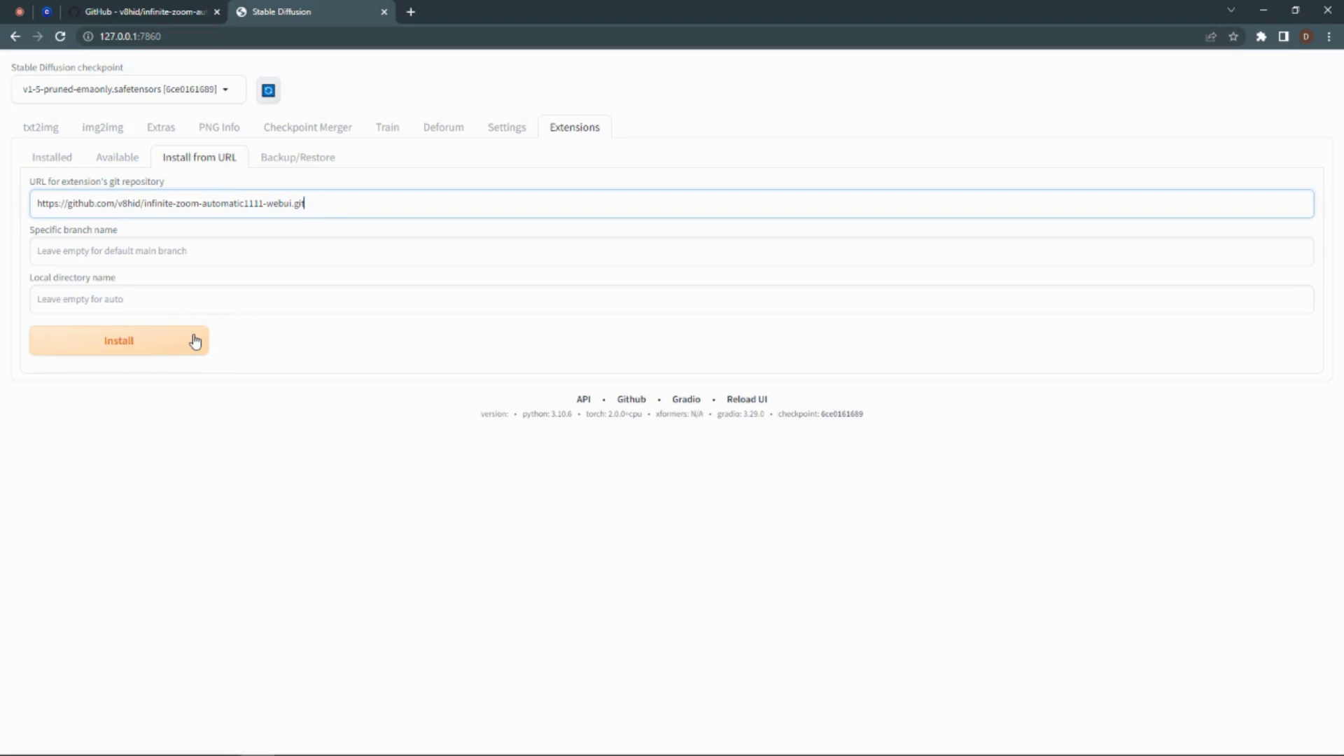
pyautogui.click(119, 340)
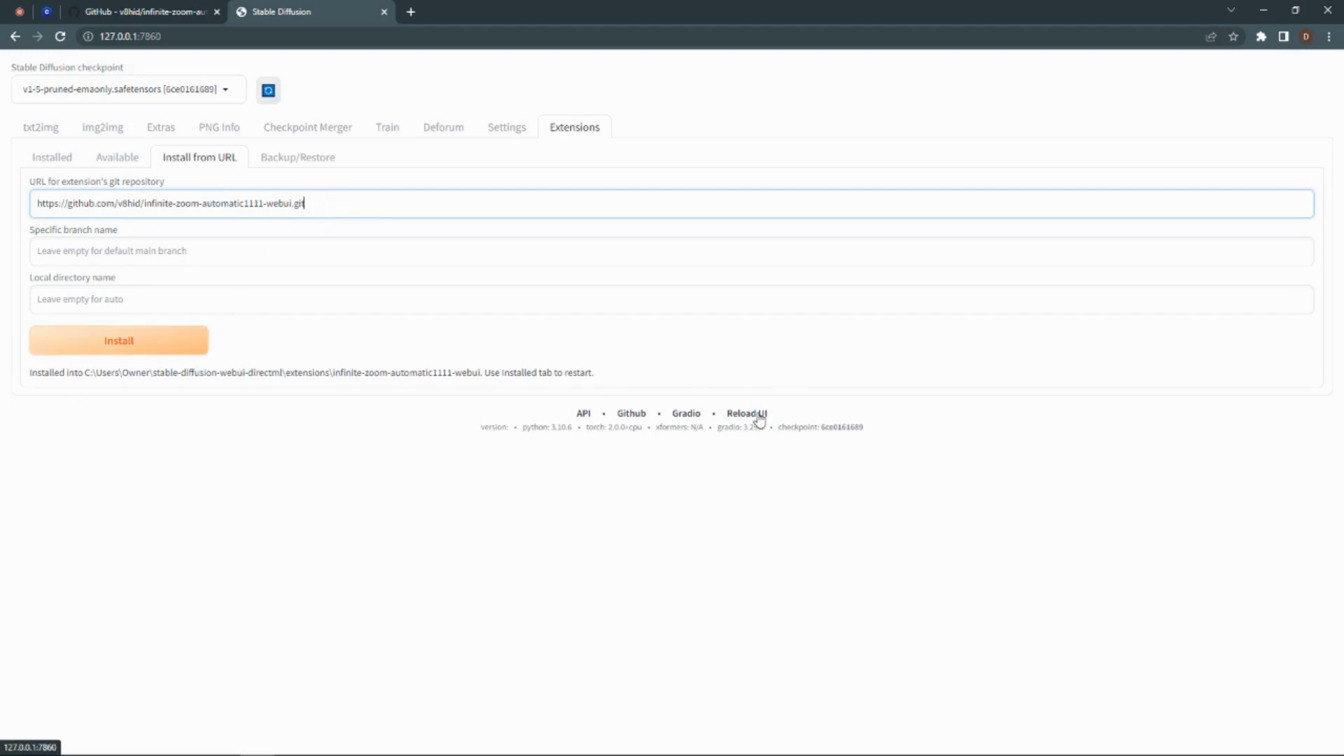
pyautogui.click(746, 413)
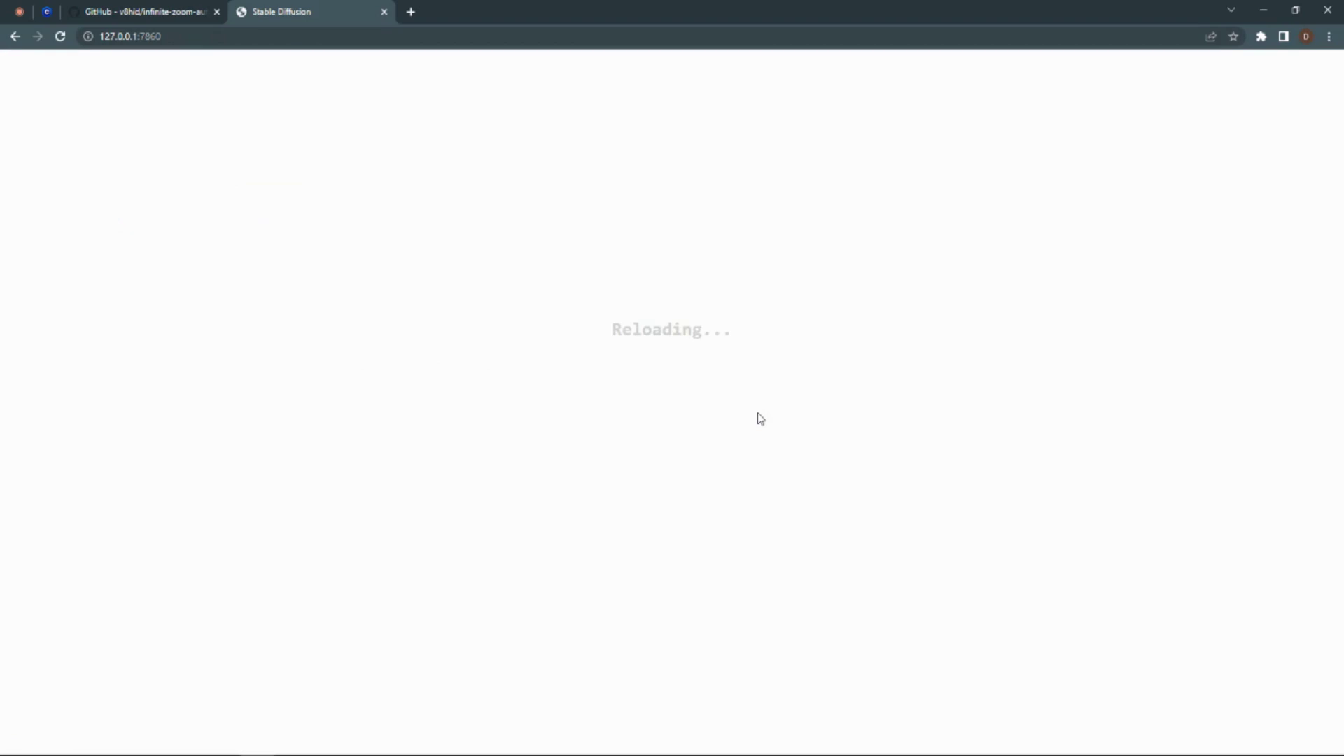
pyautogui.moveTo(745, 424)
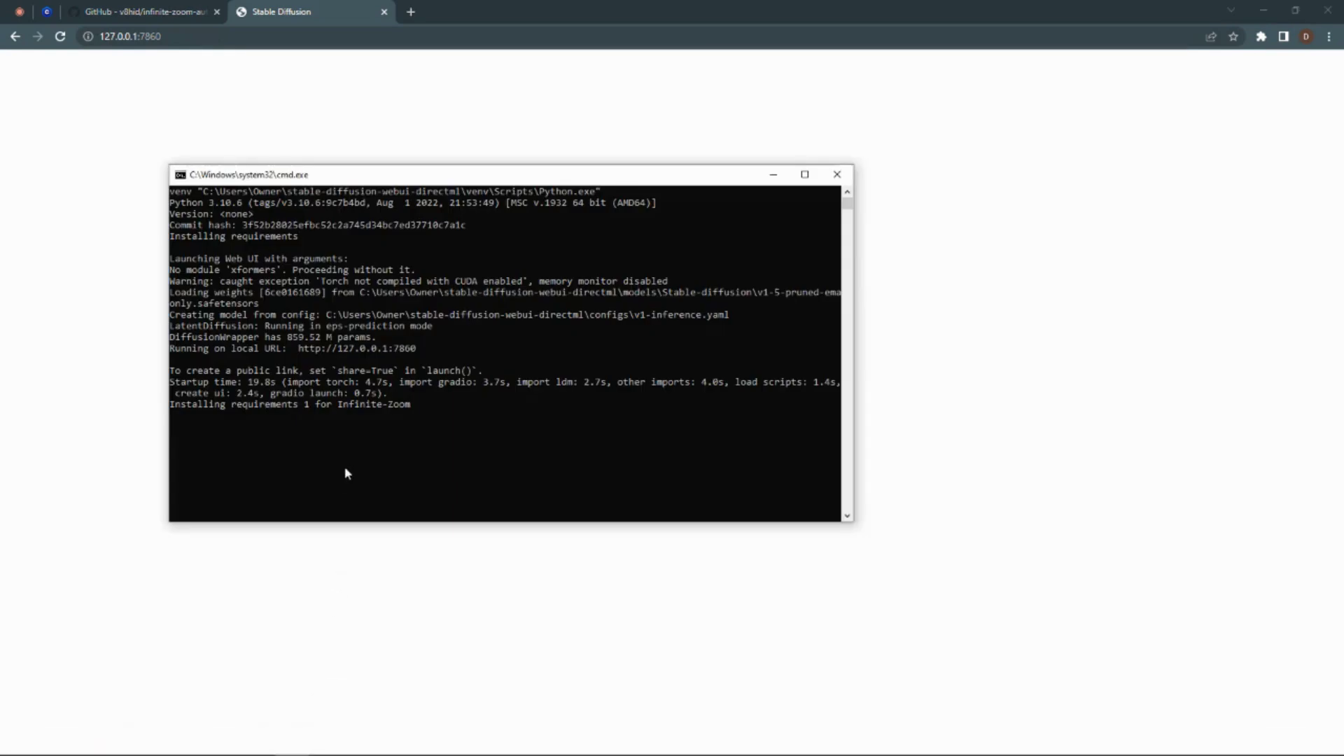
pyautogui.moveTo(794, 202)
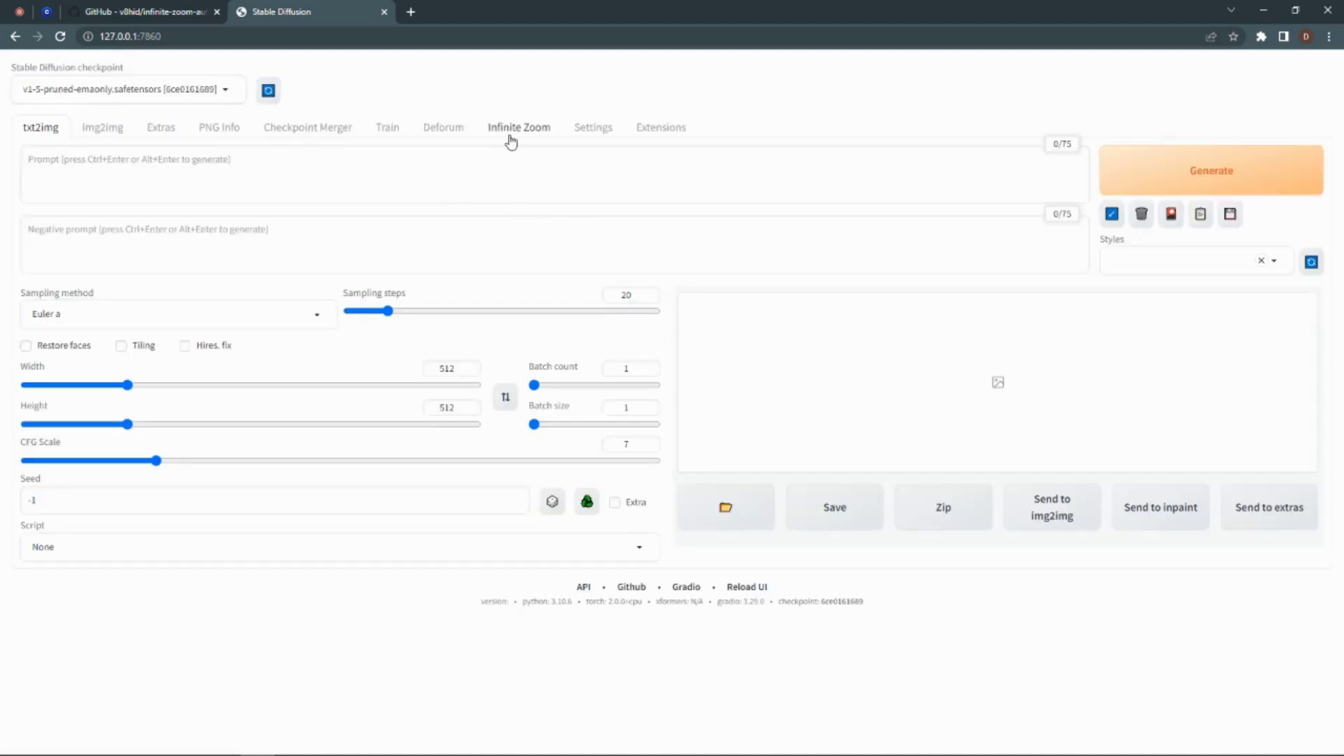
# Step: Review the Infinite Zoom tab's 5-second video length, prompt table and render settings
pyautogui.click(519, 127)
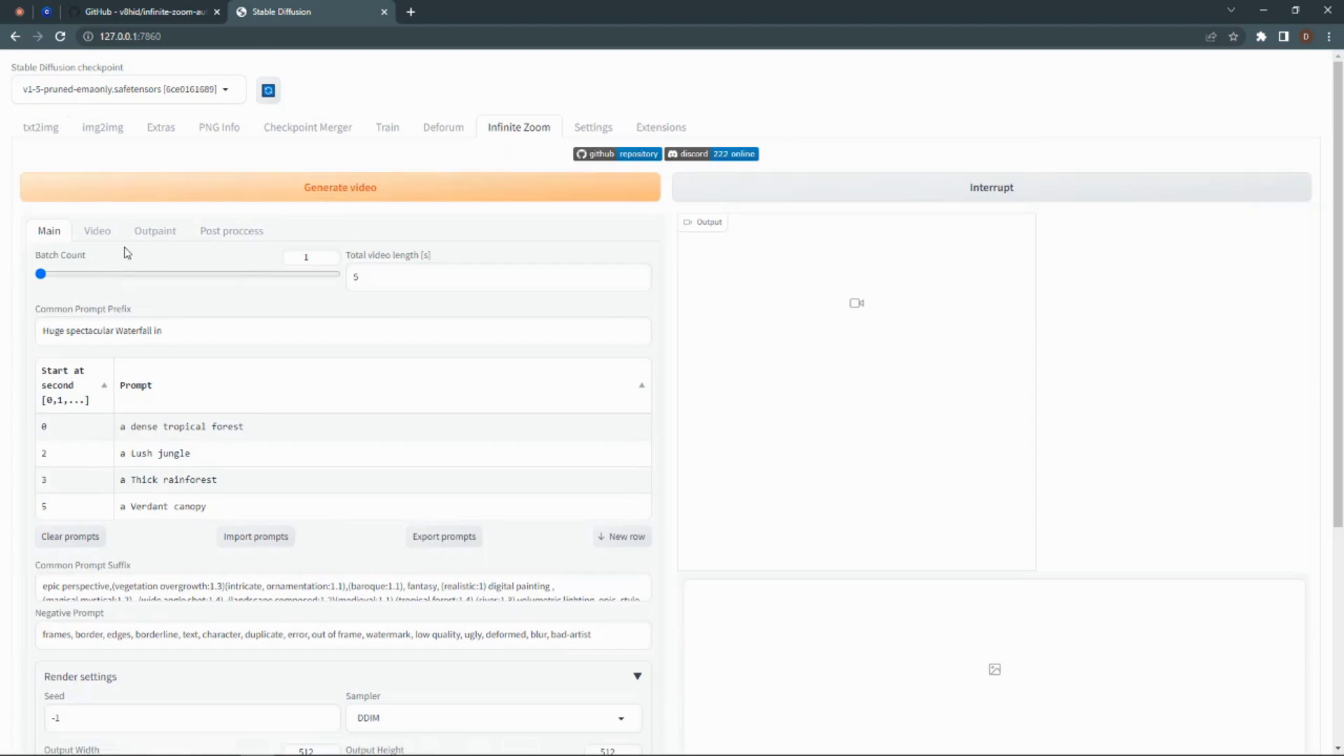
pyautogui.moveTo(335, 276)
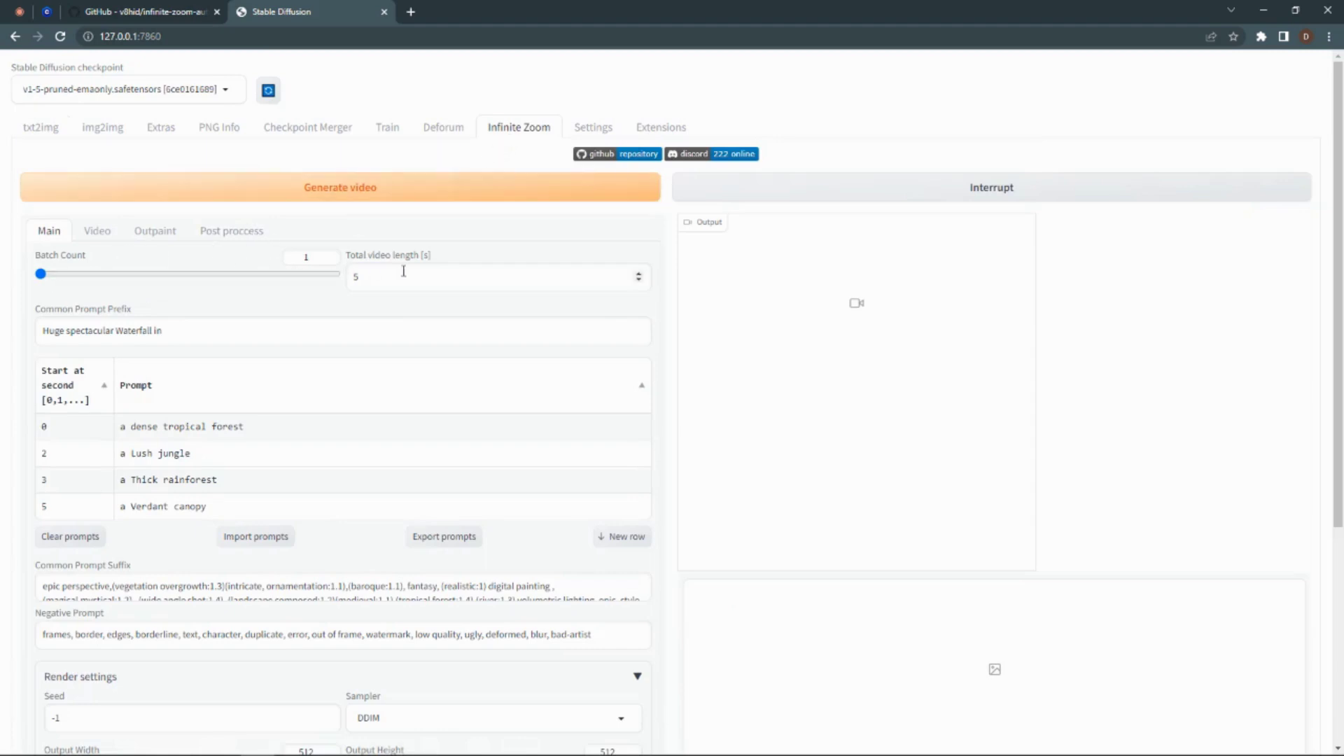
pyautogui.moveTo(290, 308)
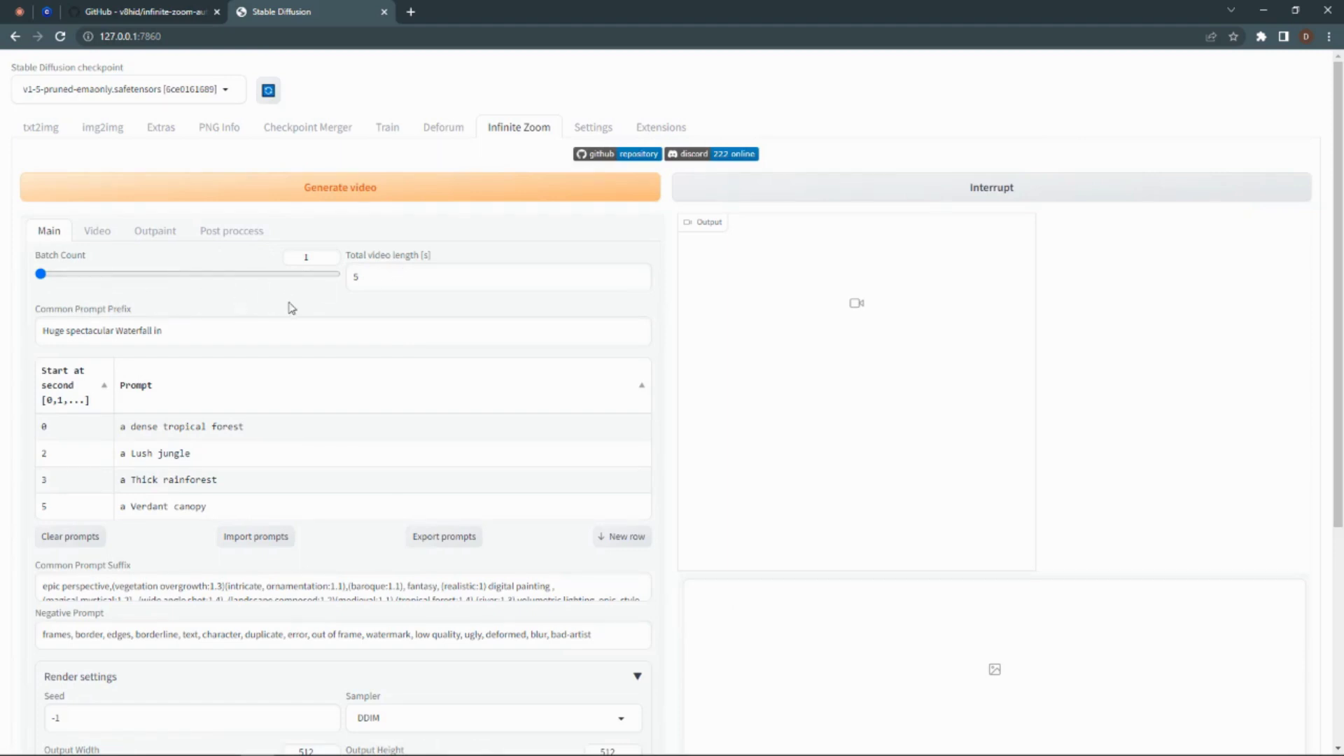
pyautogui.scroll(-3)
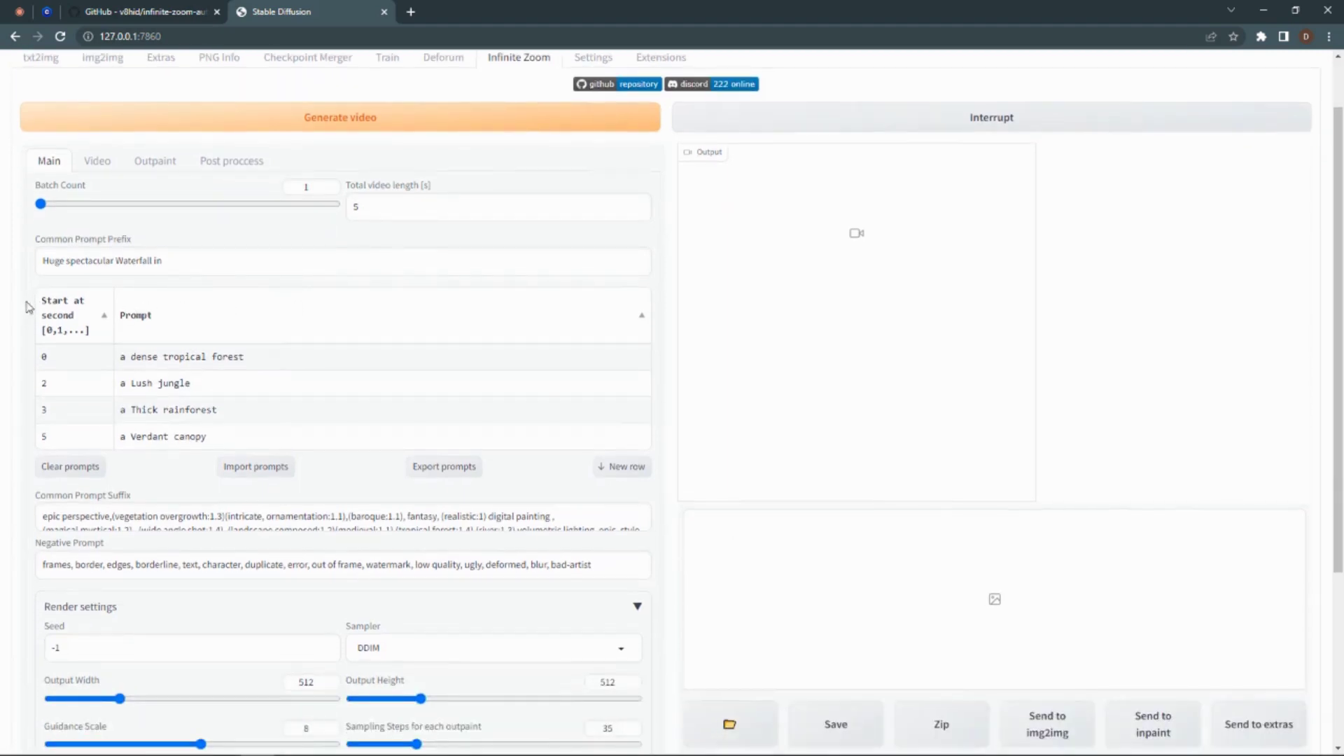
pyautogui.scroll(-3)
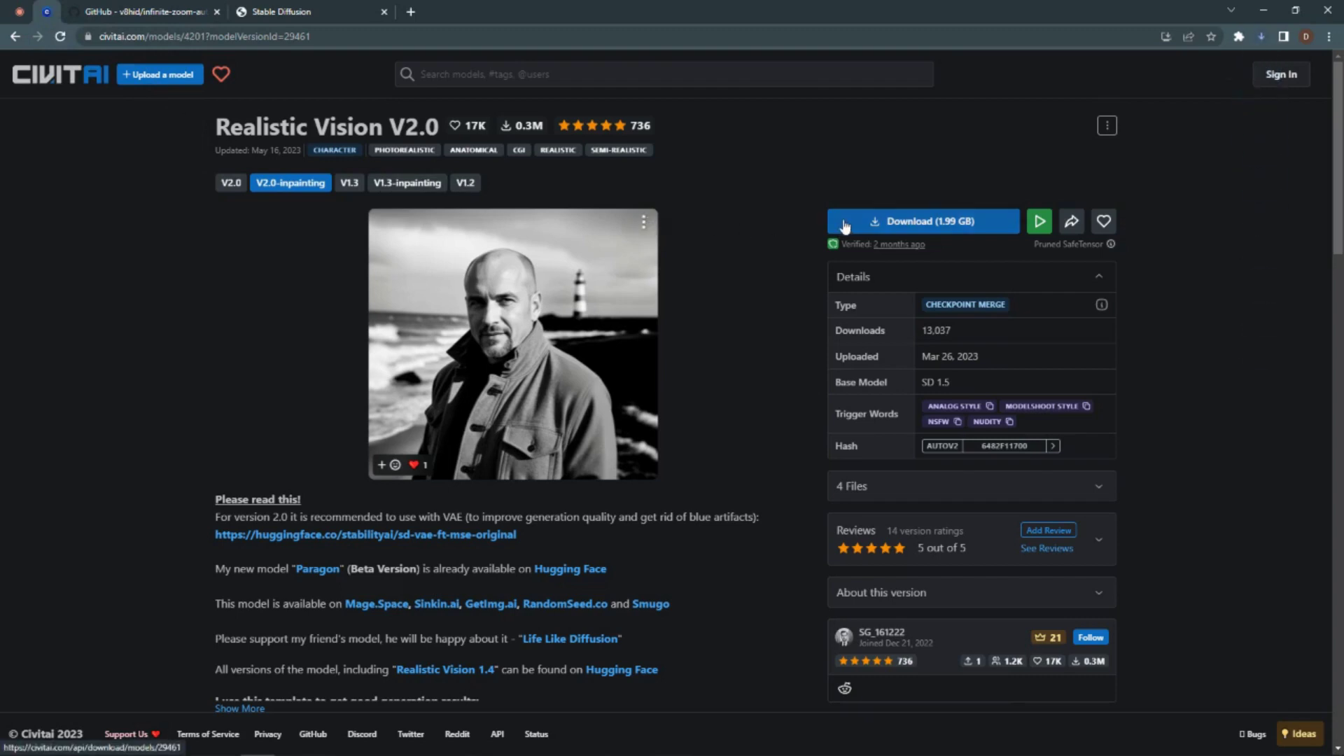
pyautogui.moveTo(849, 221)
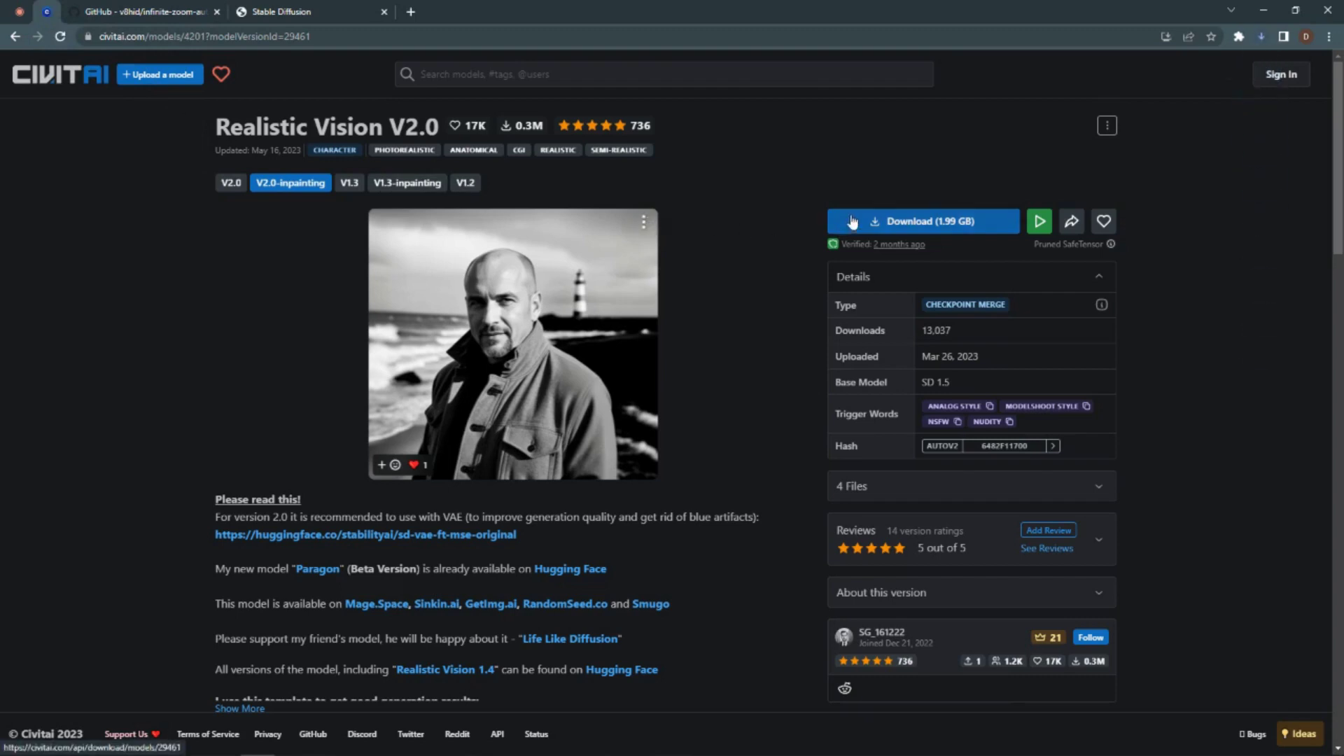
pyautogui.moveTo(885, 203)
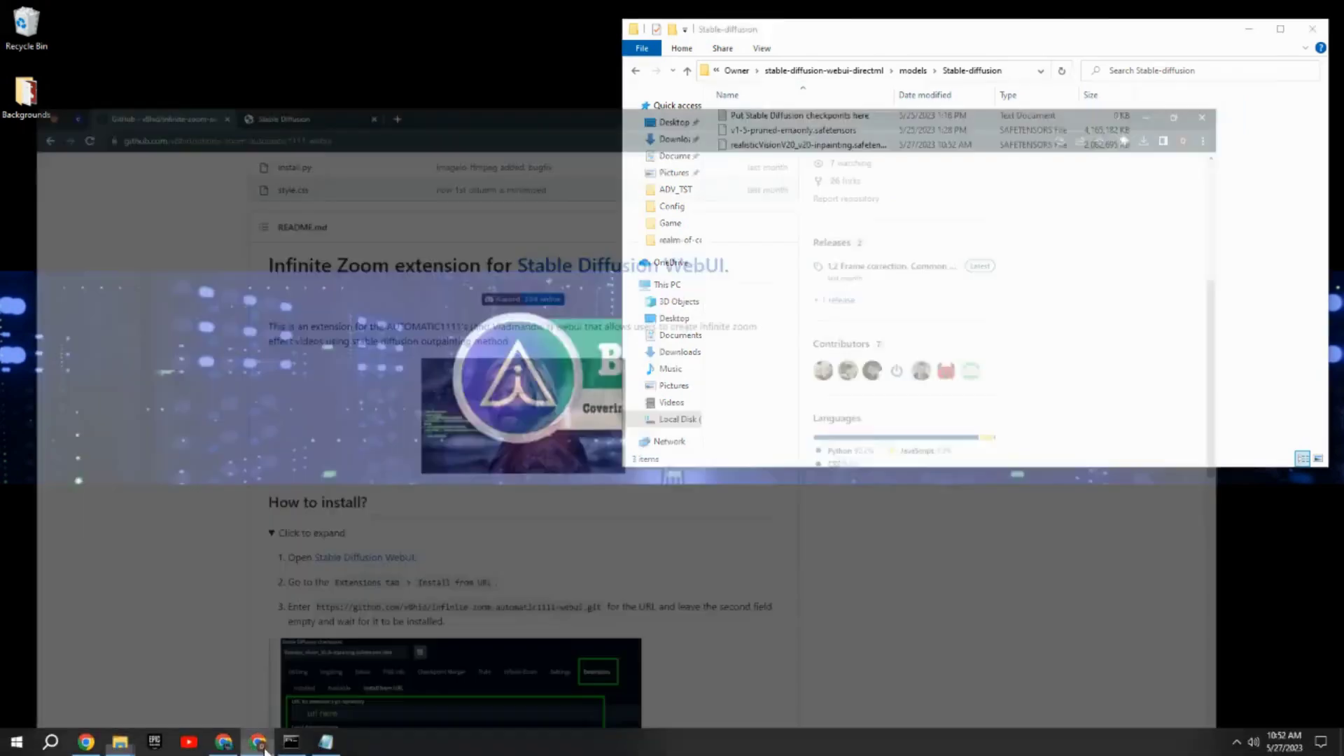
# Step: Return to the browser window running the WebUI
pyautogui.click(259, 741)
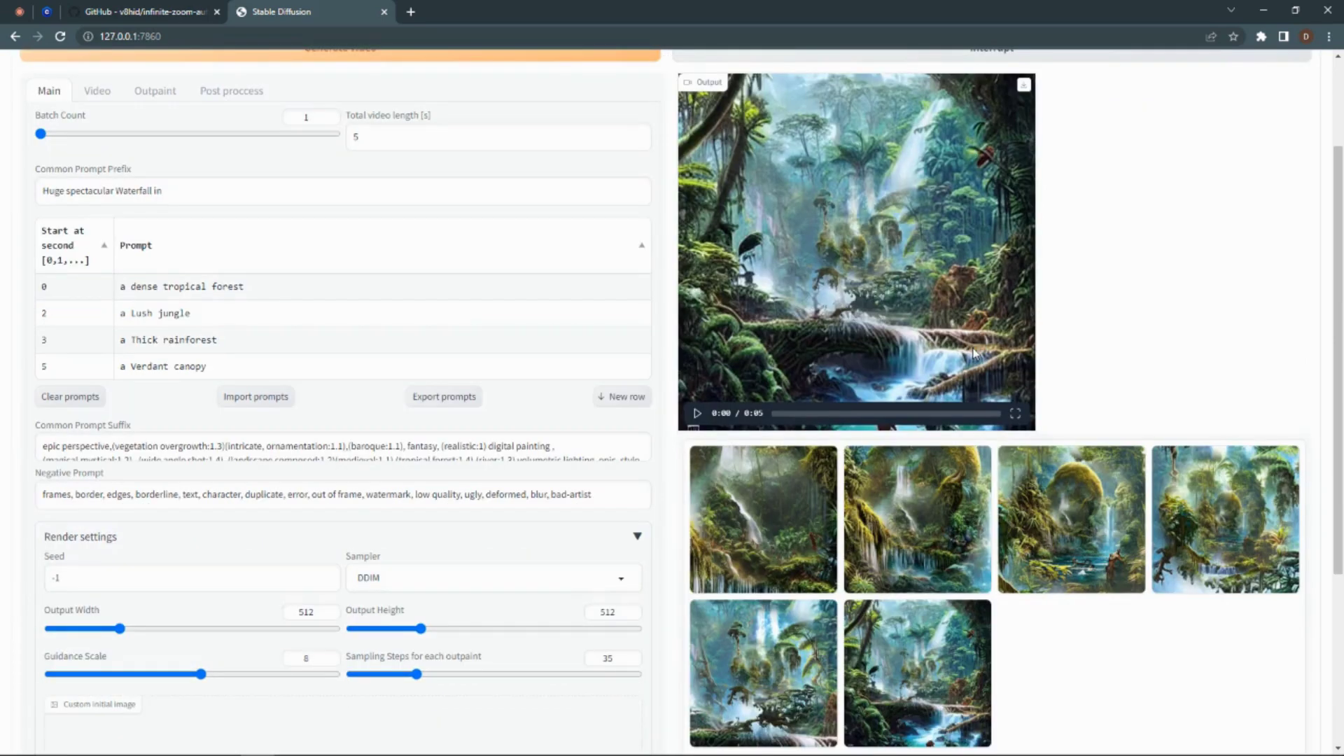
pyautogui.moveTo(1146, 372)
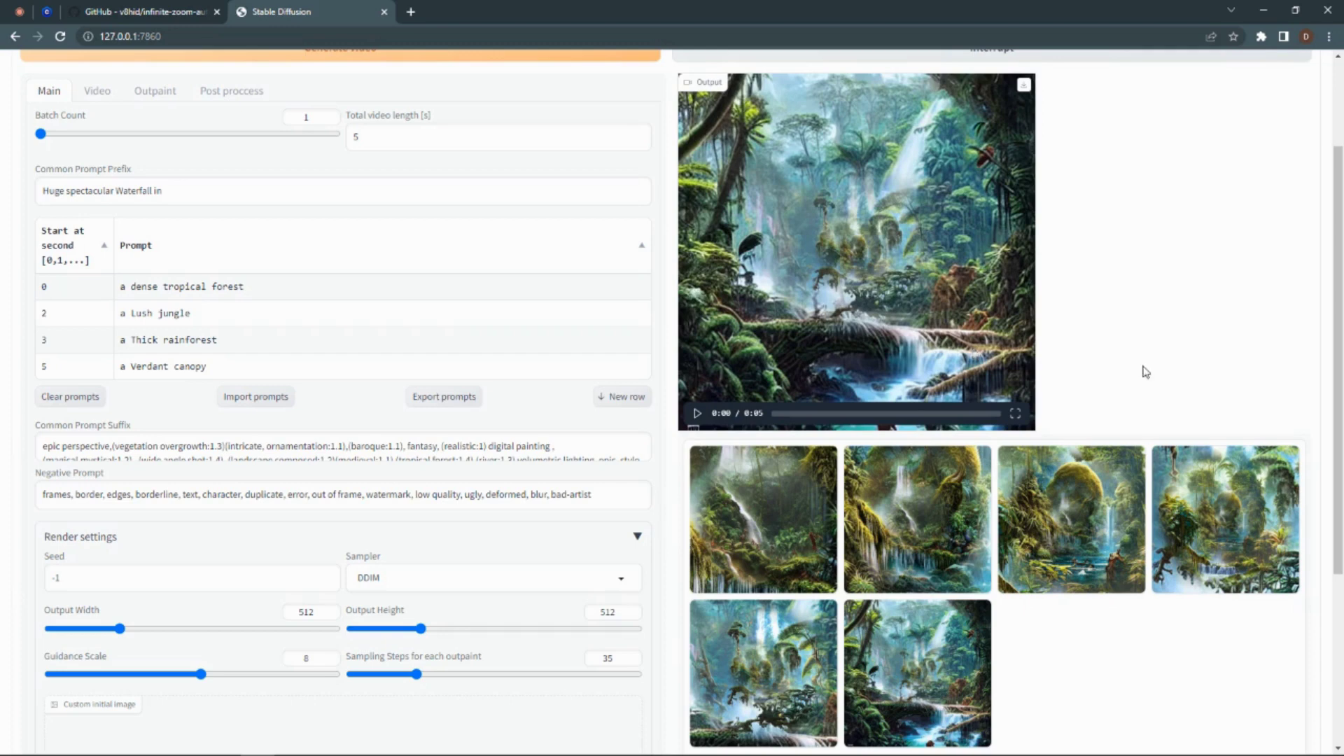
pyautogui.moveTo(725, 404)
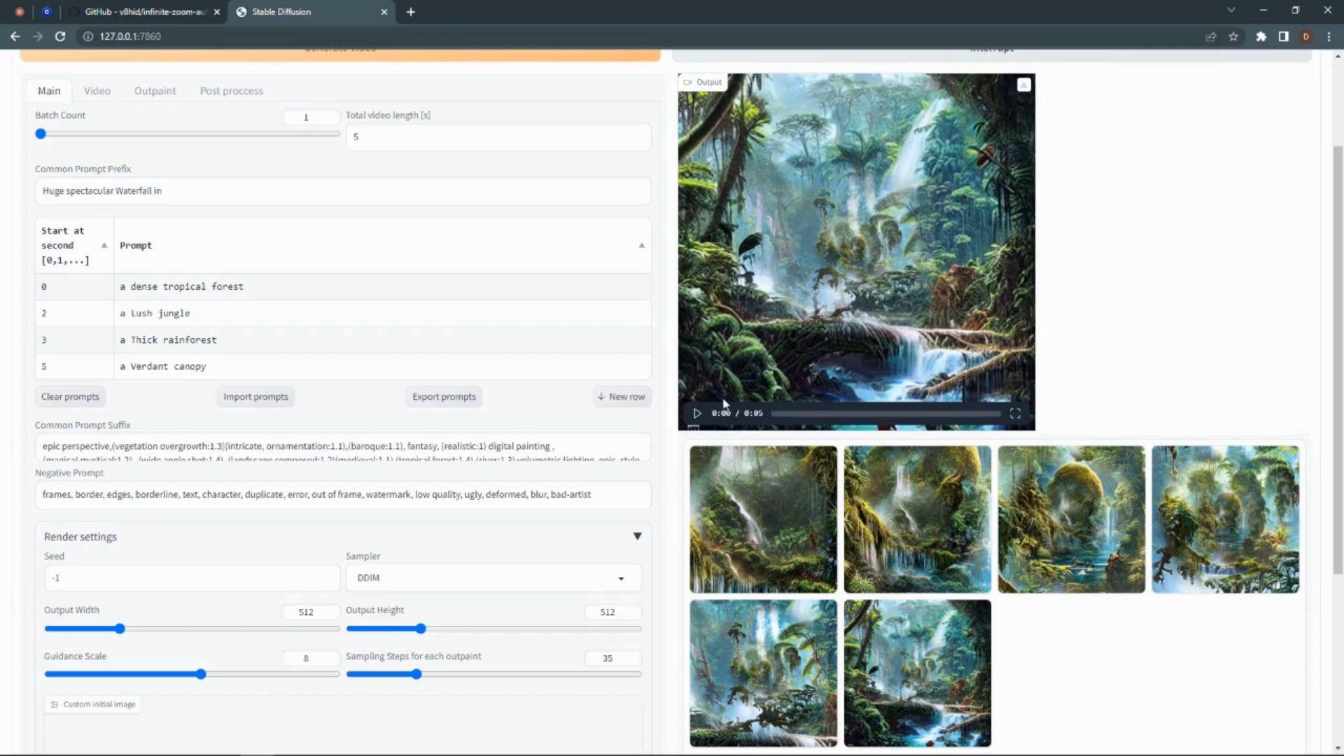
# Step: Play the generated jungle waterfall zoom video in the output player
pyautogui.click(698, 413)
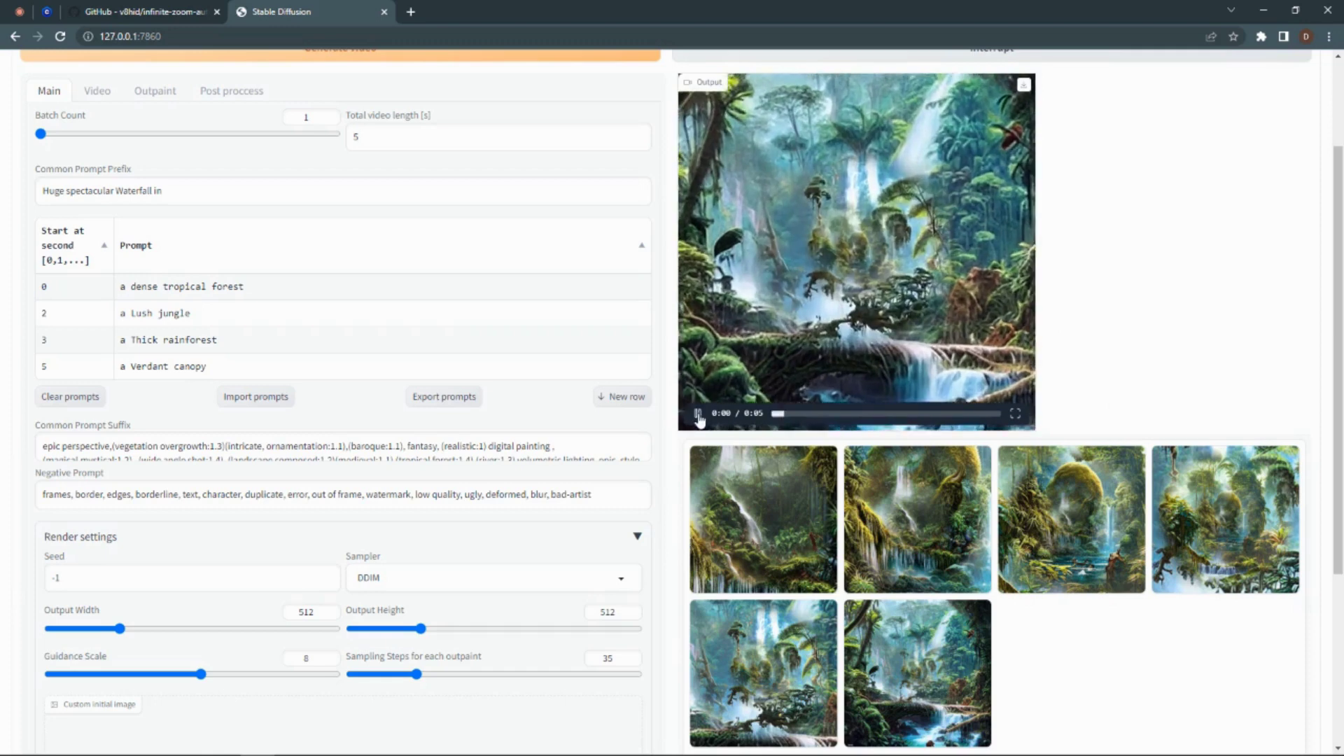
pyautogui.click(697, 414)
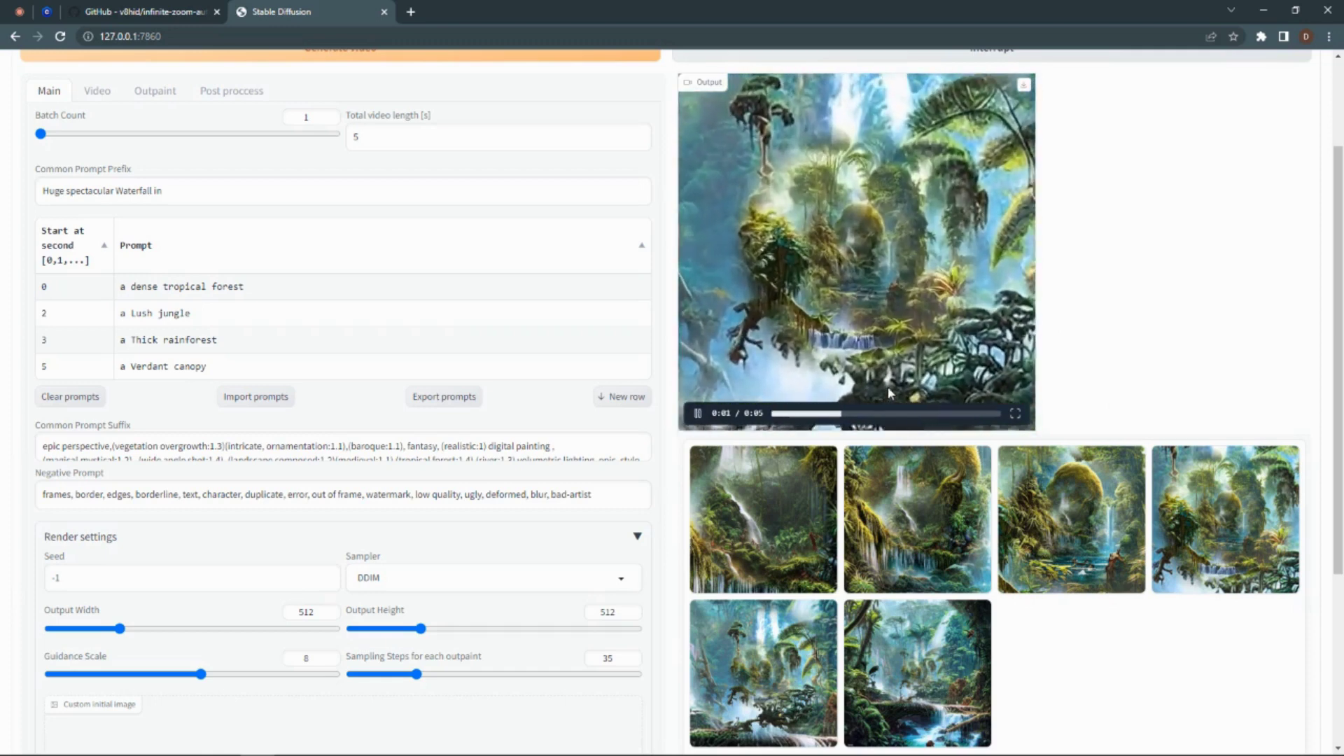